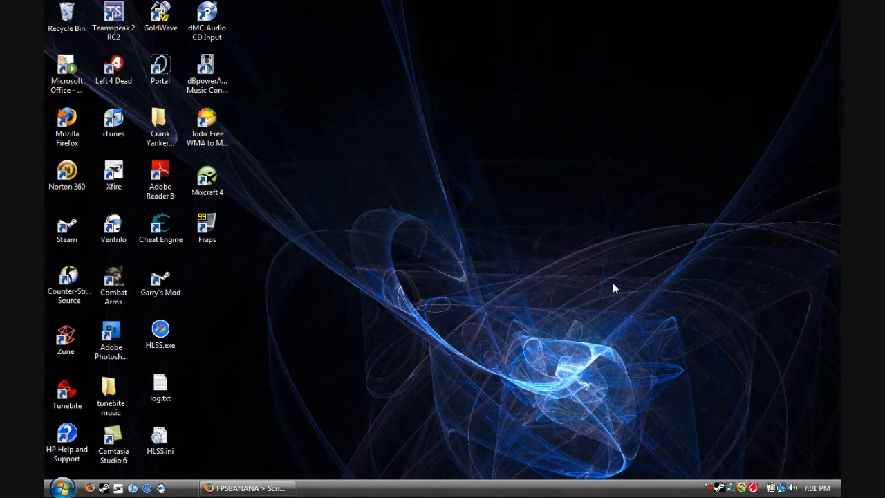
{"action": "mouse_move", "coordinate": [264, 355]}
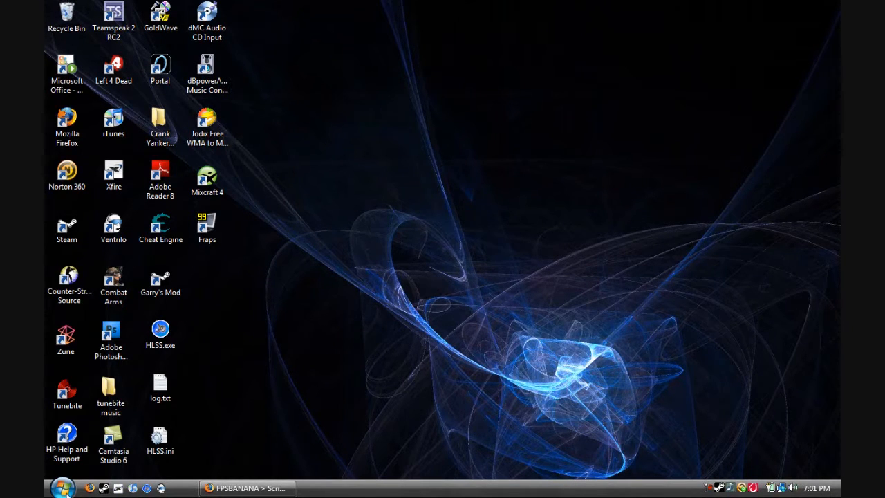
Step: Navigate from Computer into Local Disk (C:) > Program Files > Steam > steamapps
{"action": "left_click", "coordinate": [66, 484]}
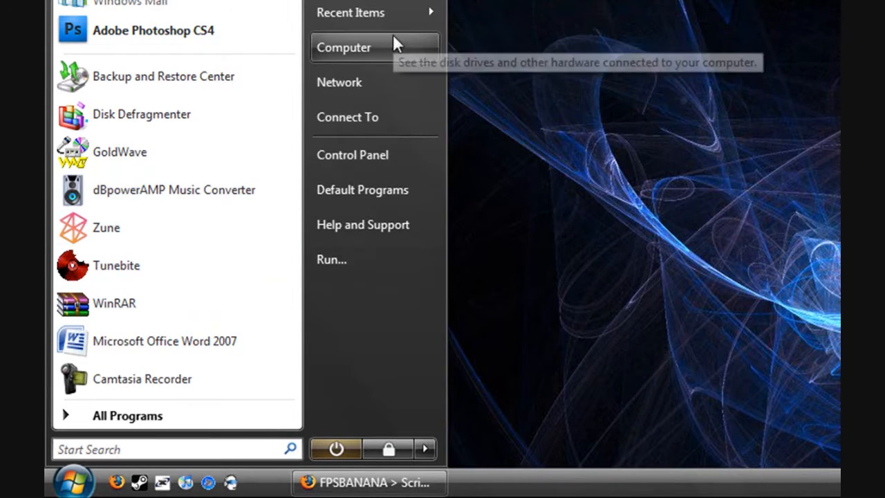
{"action": "left_click", "coordinate": [346, 47]}
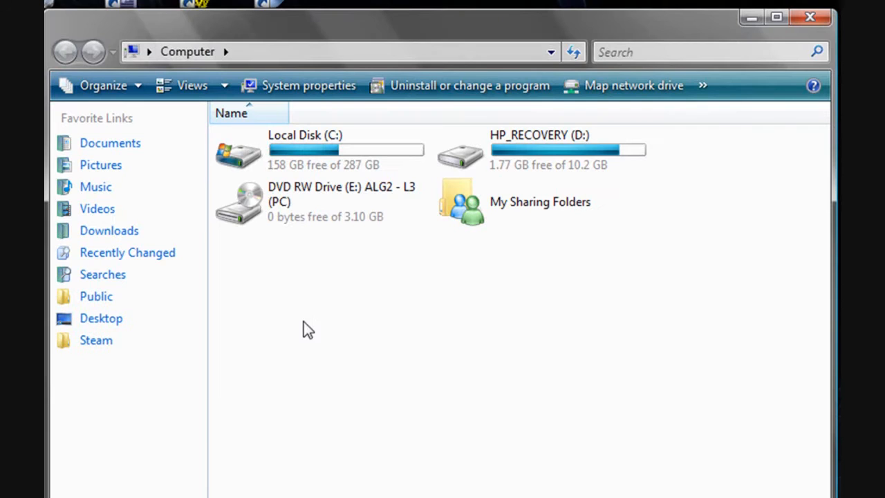
{"action": "double_click", "coordinate": [304, 149]}
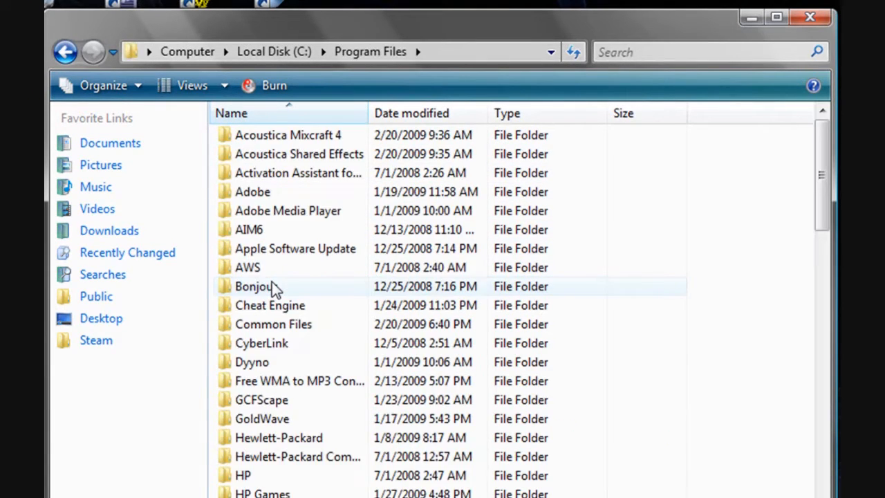
{"action": "scroll", "scroll_direction": "down", "scroll_amount": 3}
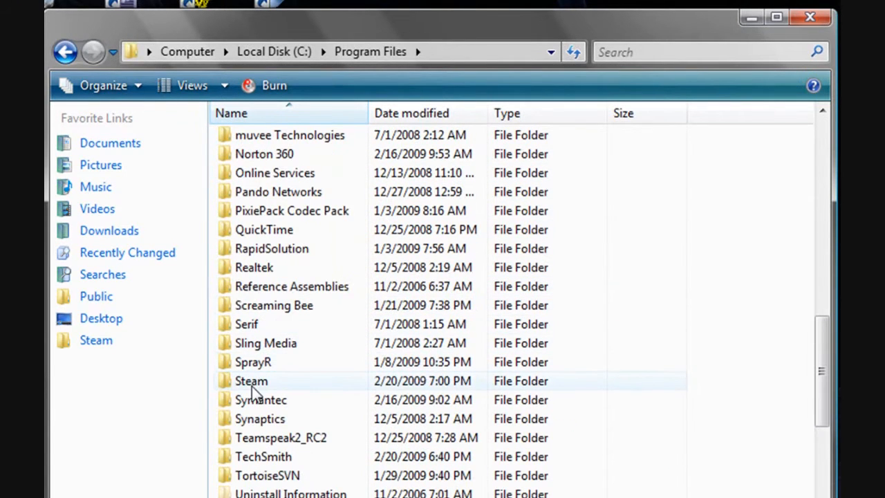
{"action": "double_click", "coordinate": [251, 380]}
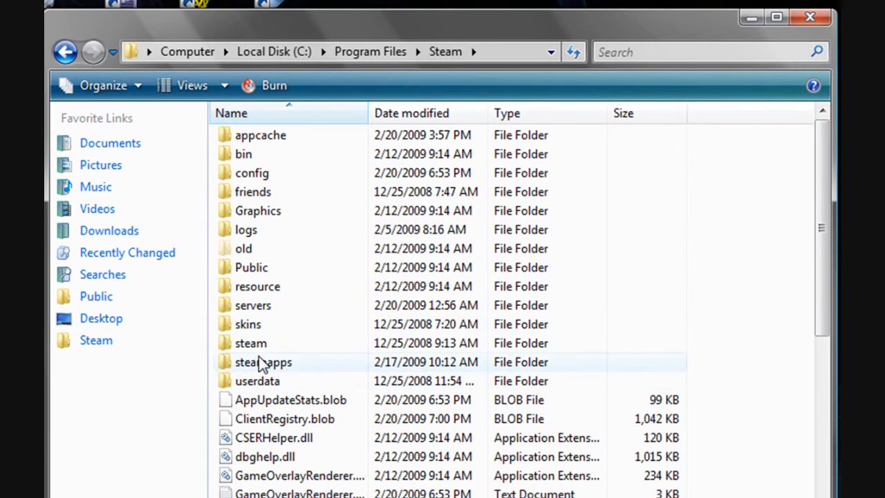
{"action": "double_click", "coordinate": [263, 363]}
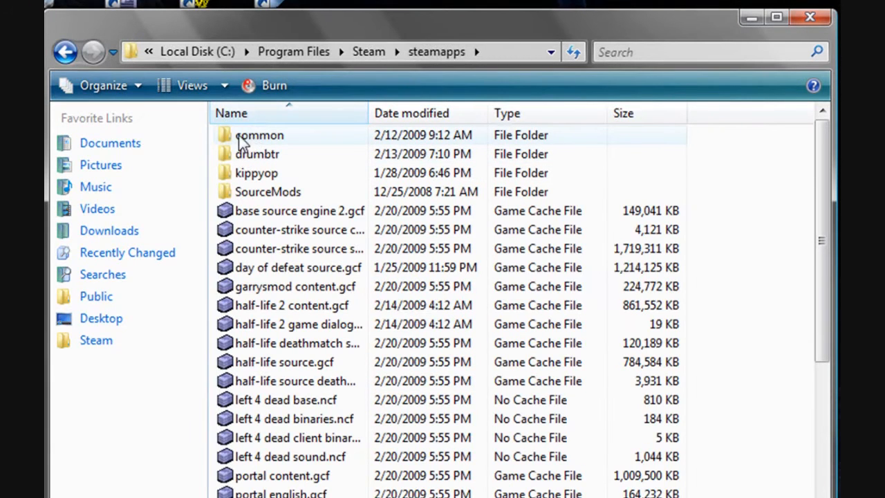
Step: Continue into common > left 4 dead > left4dead > scripts, where RadialMenu.txt is listed
{"action": "double_click", "coordinate": [260, 135]}
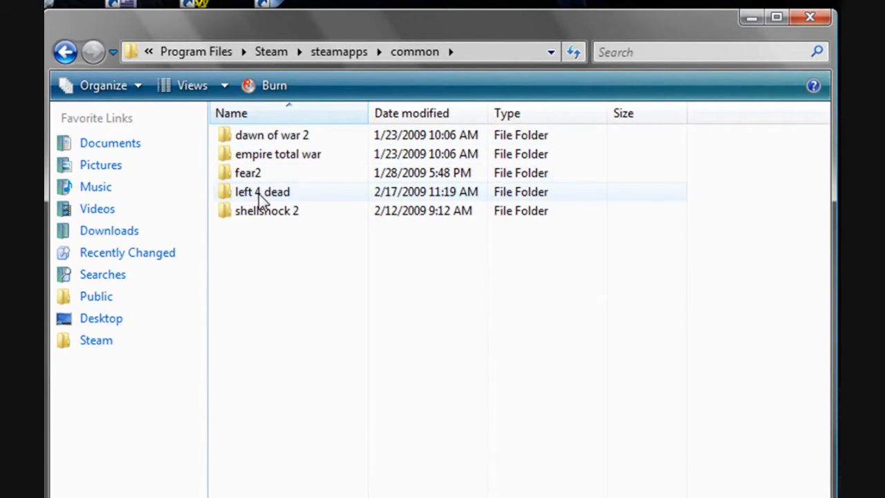
{"action": "double_click", "coordinate": [263, 190]}
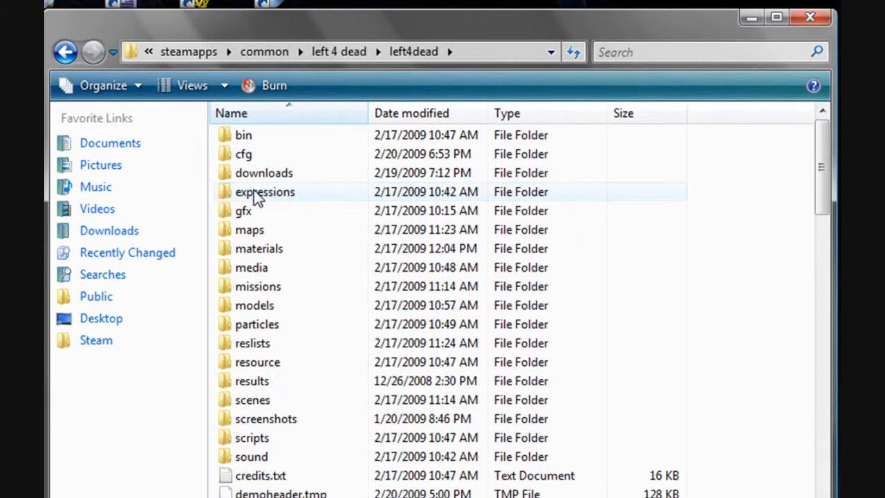
{"action": "mouse_move", "coordinate": [375, 368]}
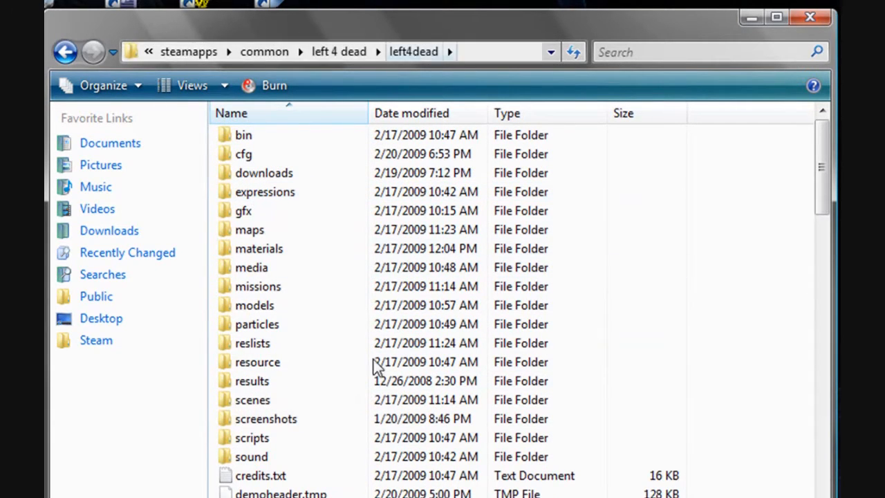
{"action": "scroll", "scroll_direction": "down", "scroll_amount": 3}
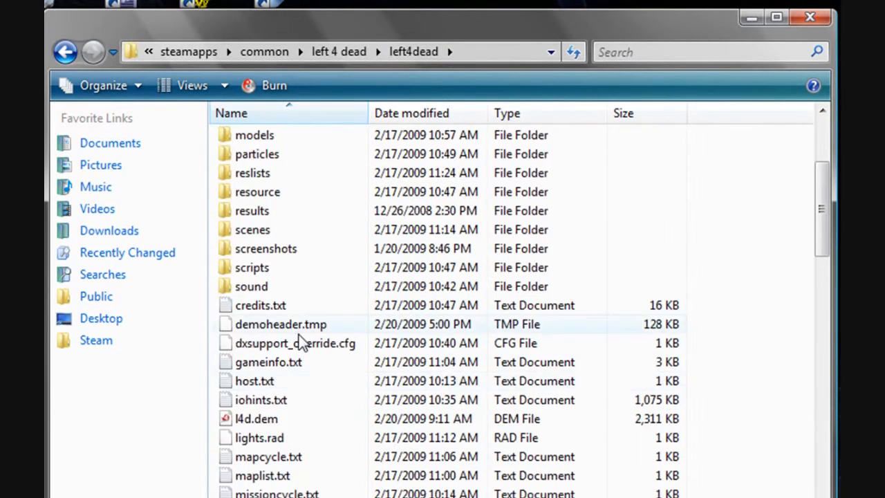
{"action": "scroll", "scroll_direction": "up", "scroll_amount": 3}
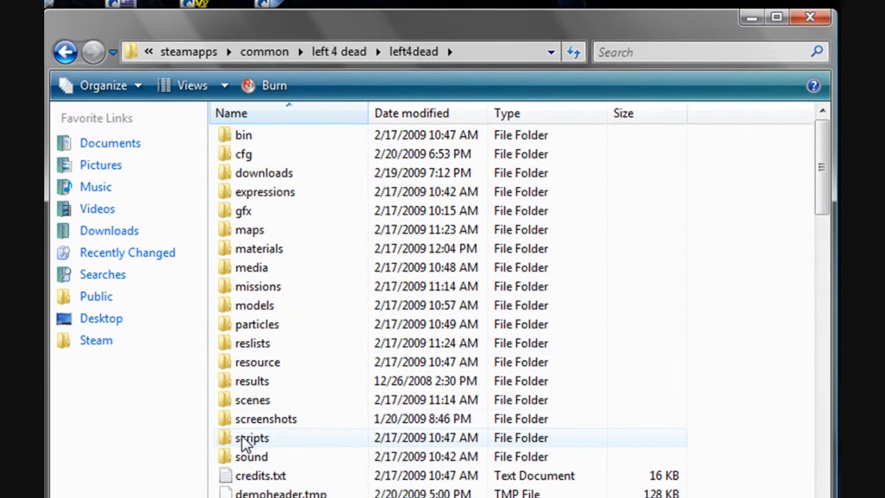
{"action": "double_click", "coordinate": [253, 437]}
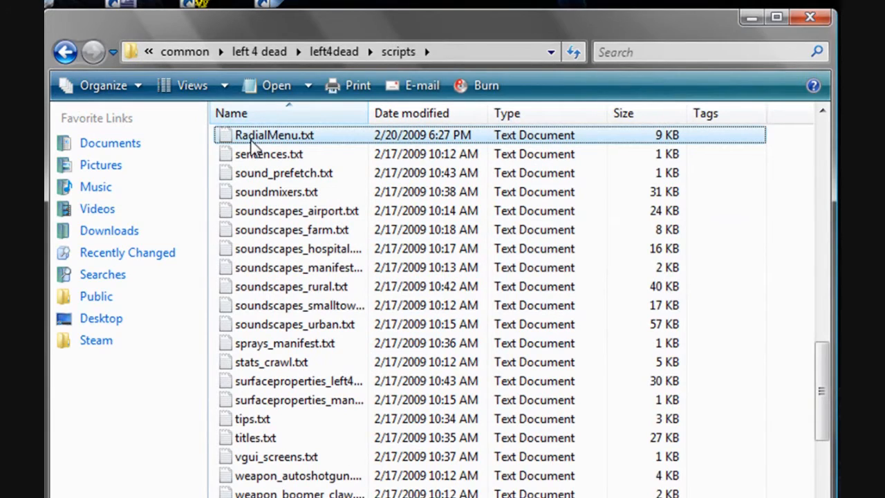
Step: Open RadialMenu.txt from the scripts folder in Notepad
{"action": "double_click", "coordinate": [273, 135]}
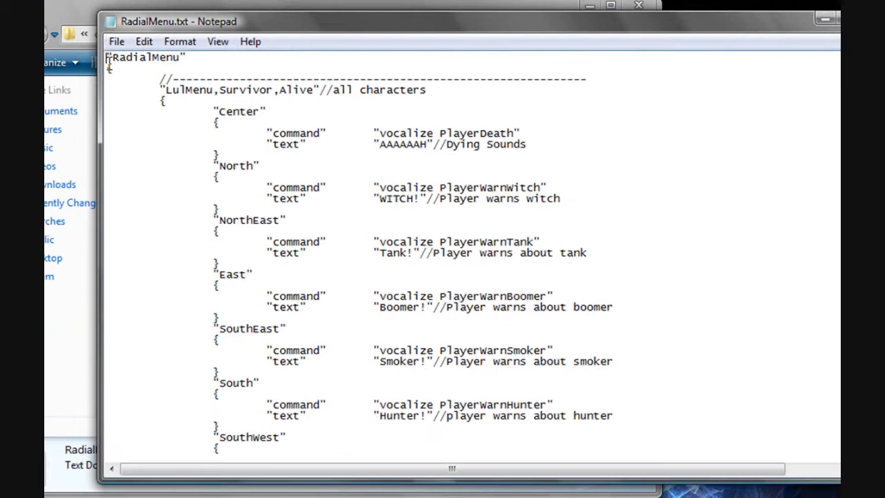
{"action": "mouse_move", "coordinate": [196, 273]}
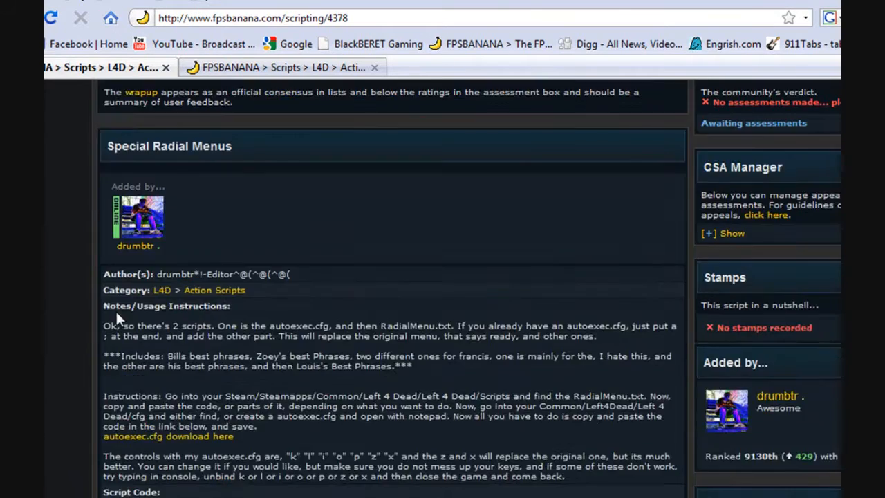
Step: Scroll the FPSBanana Special Radial Menus page down to its Script Code box
{"action": "scroll", "scroll_direction": "down", "scroll_amount": 3}
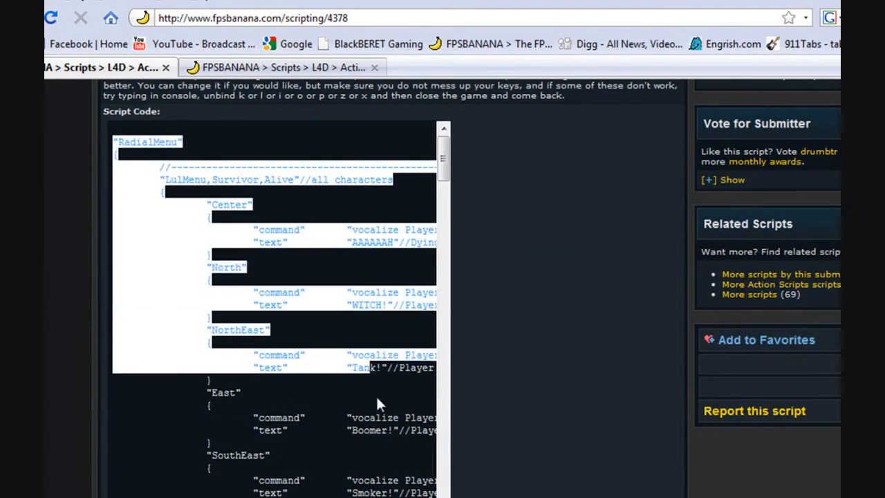
{"action": "scroll", "scroll_direction": "down", "scroll_amount": 3}
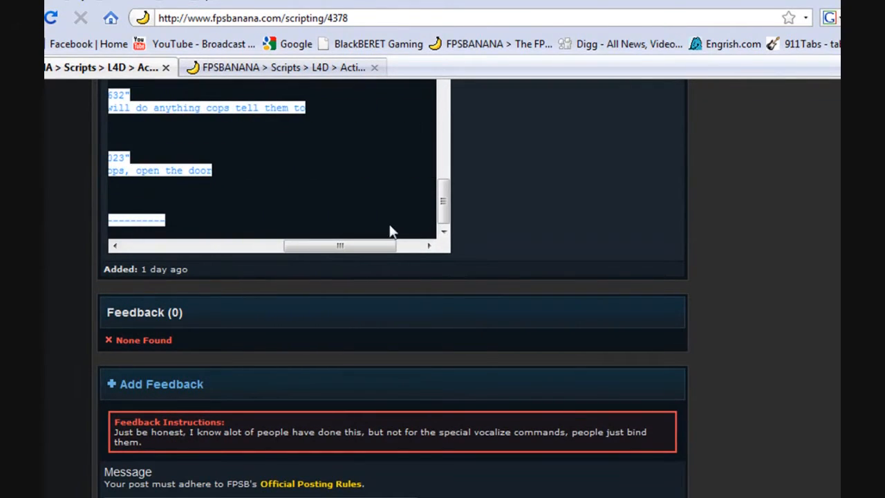
{"action": "mouse_move", "coordinate": [465, 360]}
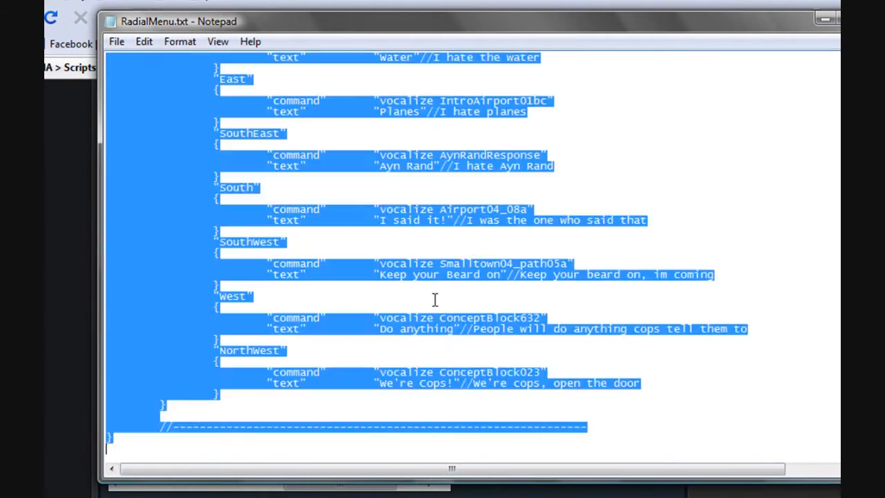
Step: Deselect the pasted custom script in RadialMenu.txt and scroll toward the Autoexec.cfg section
{"action": "left_click", "coordinate": [434, 299]}
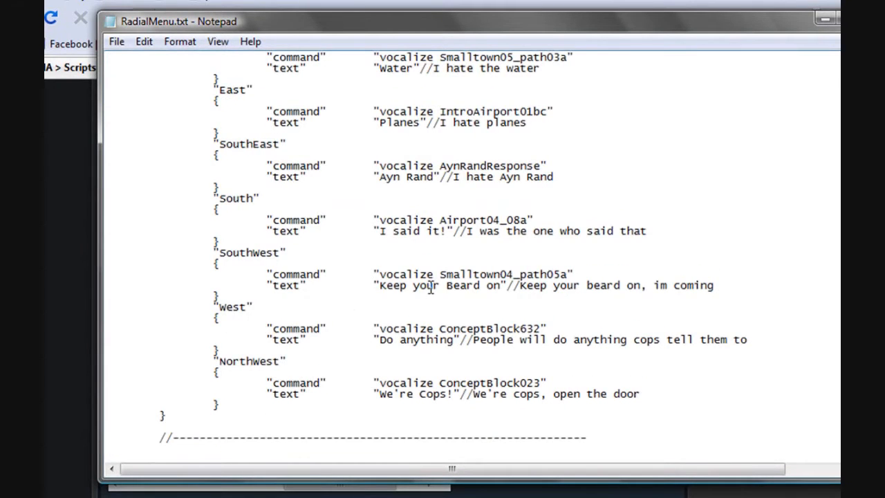
{"action": "scroll", "scroll_direction": "down", "scroll_amount": 3}
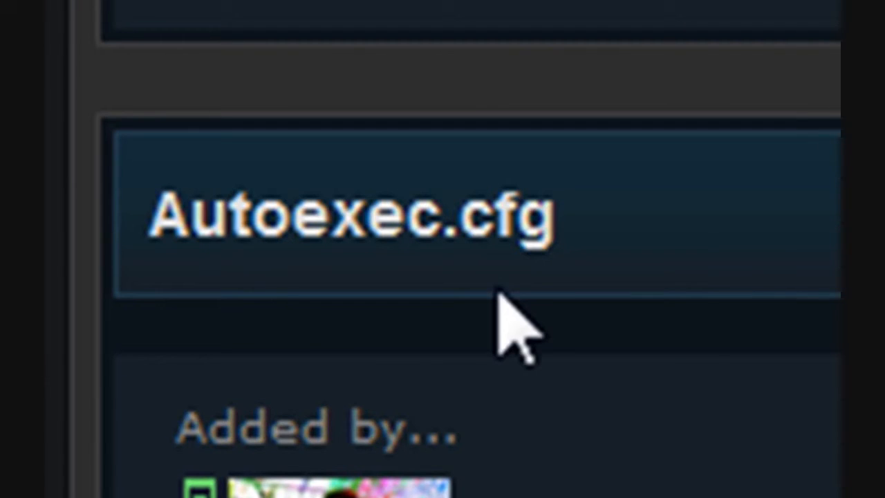
Step: Select the autoexec bind commands in the FPSBanana Script Code box
{"action": "scroll", "scroll_direction": "down", "scroll_amount": 3}
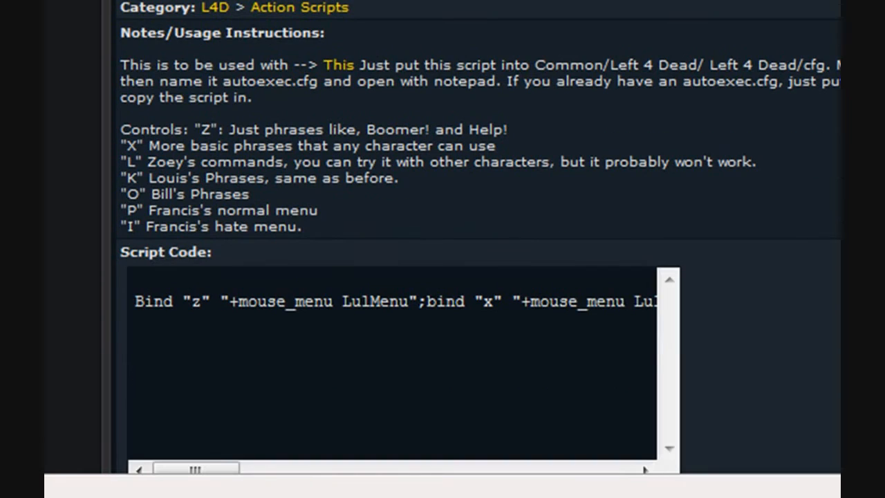
{"action": "scroll", "scroll_direction": "down", "scroll_amount": 3}
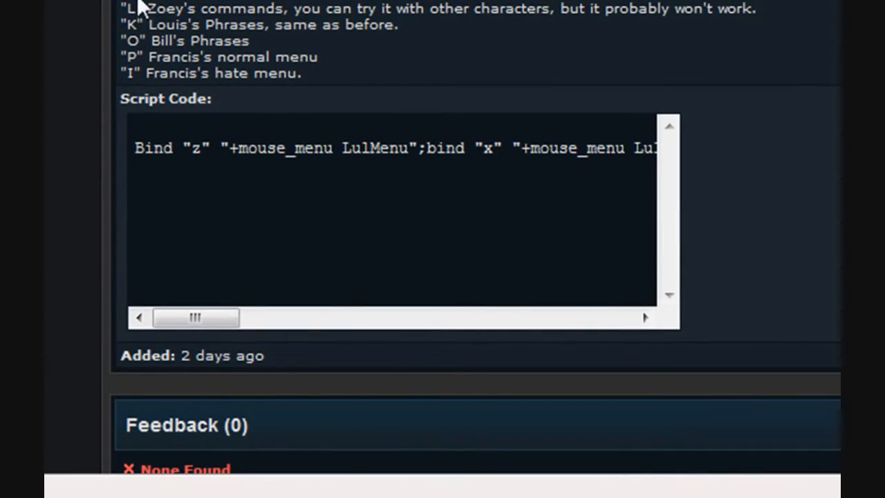
{"action": "left_click_drag", "start_coordinate": [195, 317], "coordinate": [359, 317]}
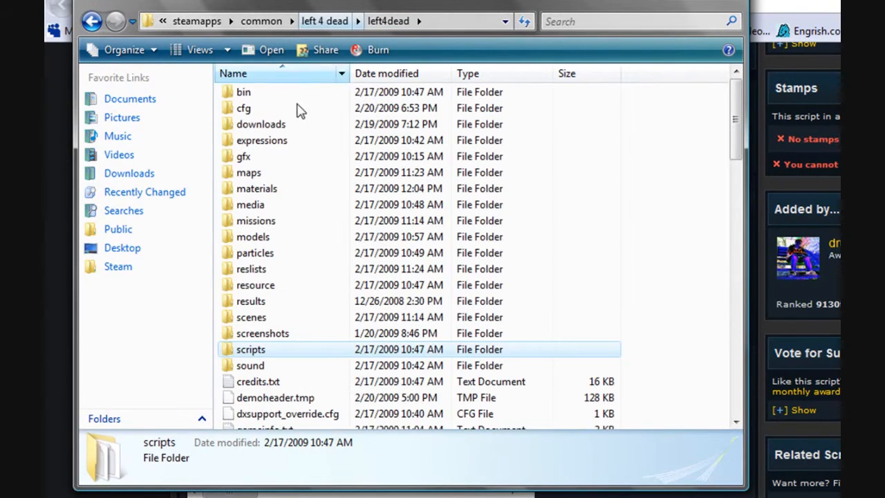
Step: Open the left4dead cfg folder and check its existing autoexec.cfg among the 54 files
{"action": "left_click", "coordinate": [244, 108]}
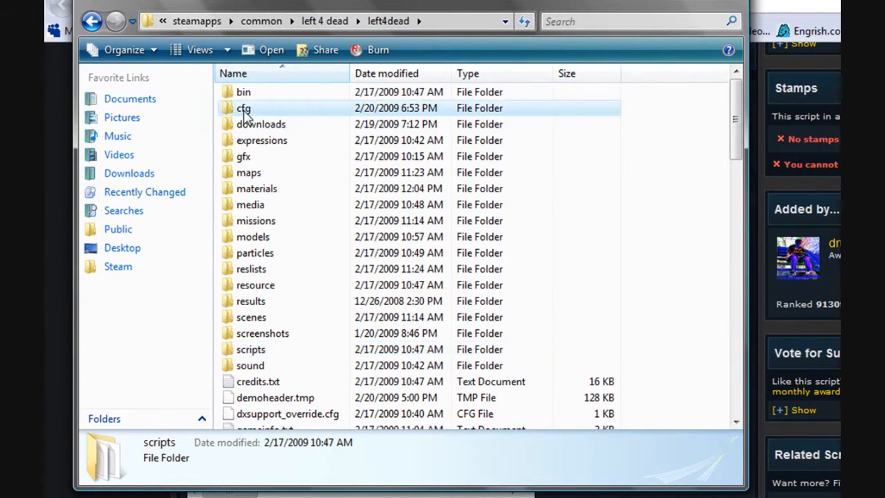
{"action": "double_click", "coordinate": [243, 108]}
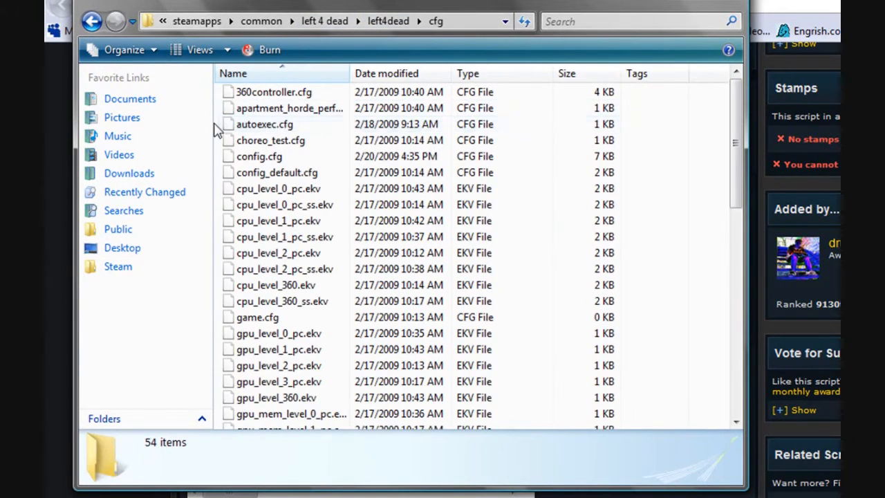
{"action": "left_click", "coordinate": [265, 124]}
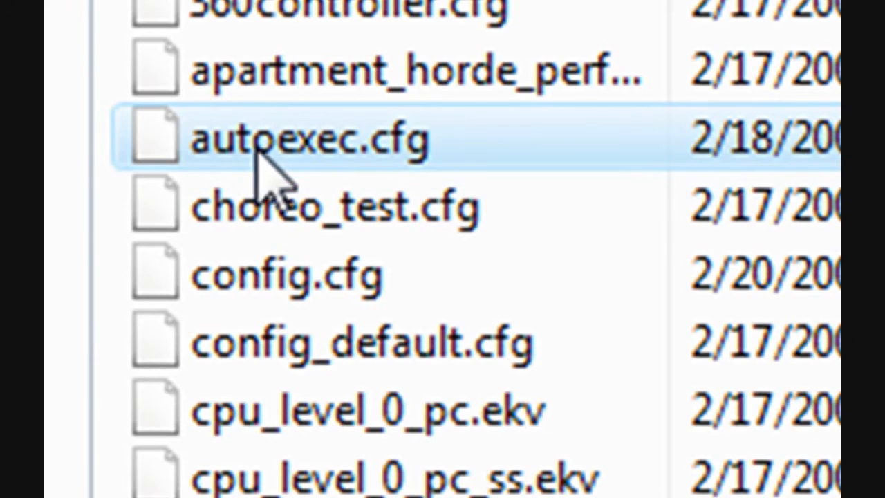
{"action": "scroll", "scroll_direction": "down", "scroll_amount": 3}
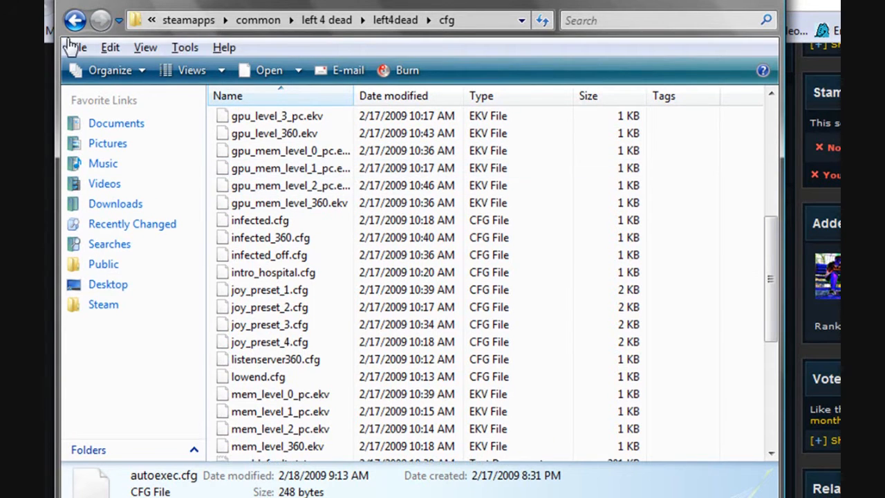
Step: Create a new text document in cfg named autoexec.cfg, accepting the extension change
{"action": "left_click", "coordinate": [77, 47]}
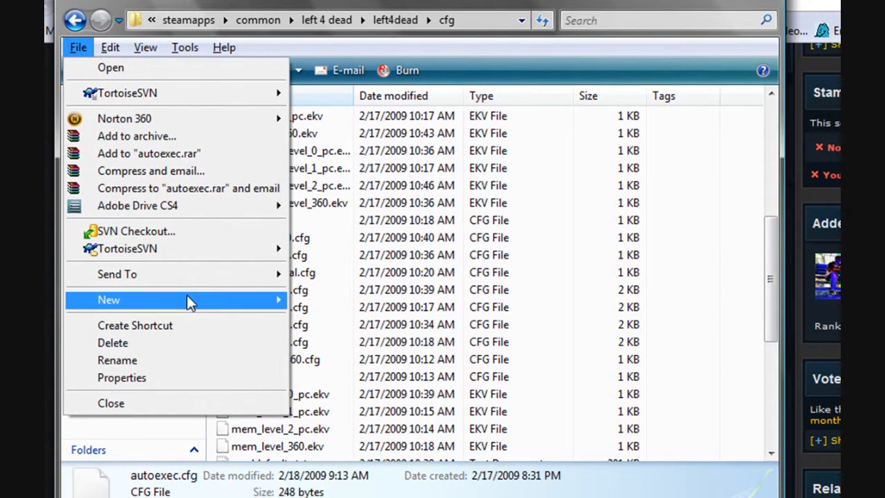
{"action": "left_click", "coordinate": [108, 300]}
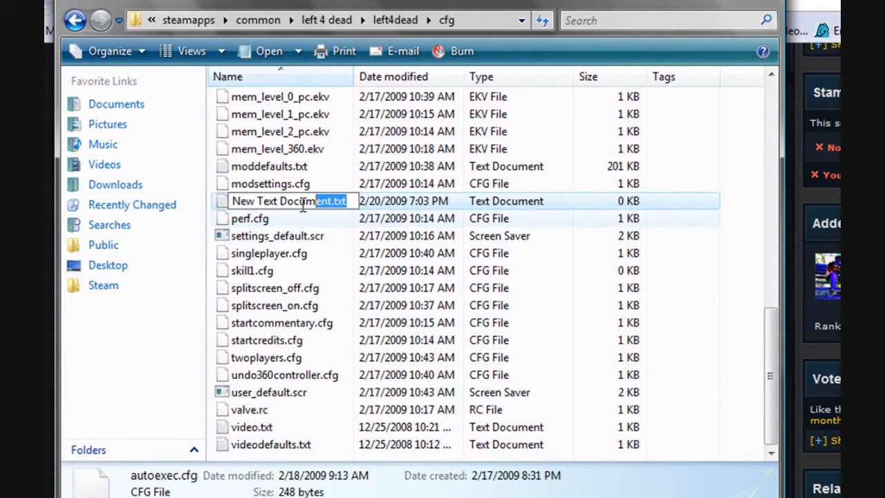
{"action": "type", "text": "a"}
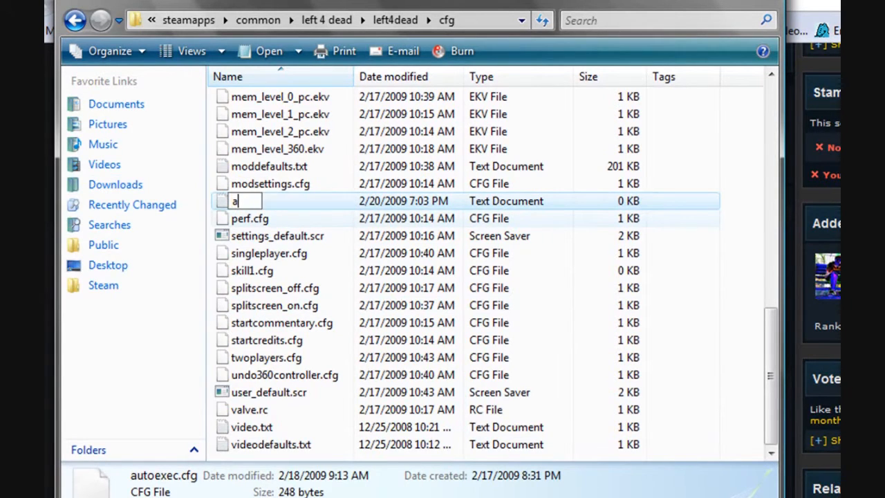
{"action": "type", "text": "utoexec.cfg"}
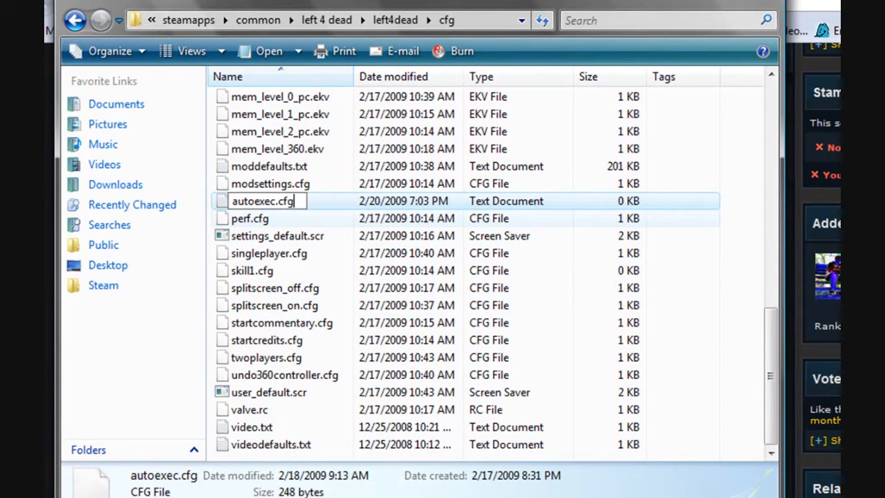
{"action": "key", "text": "Enter"}
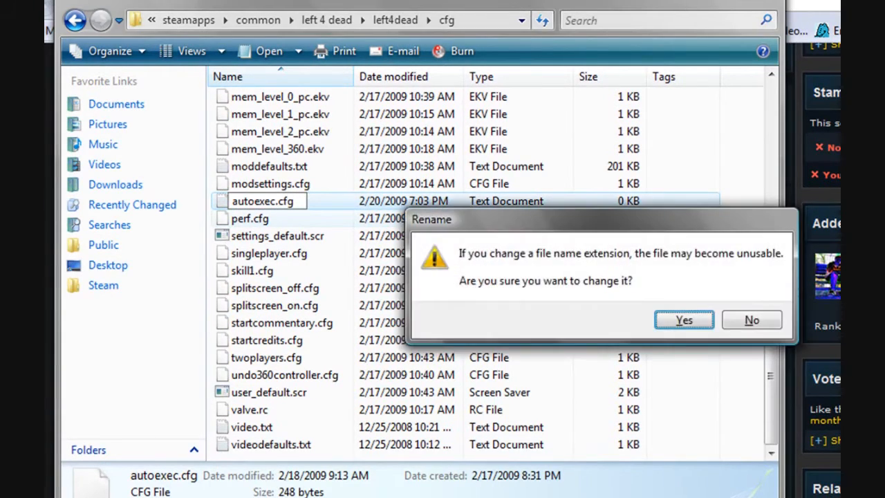
{"action": "mouse_move", "coordinate": [661, 233]}
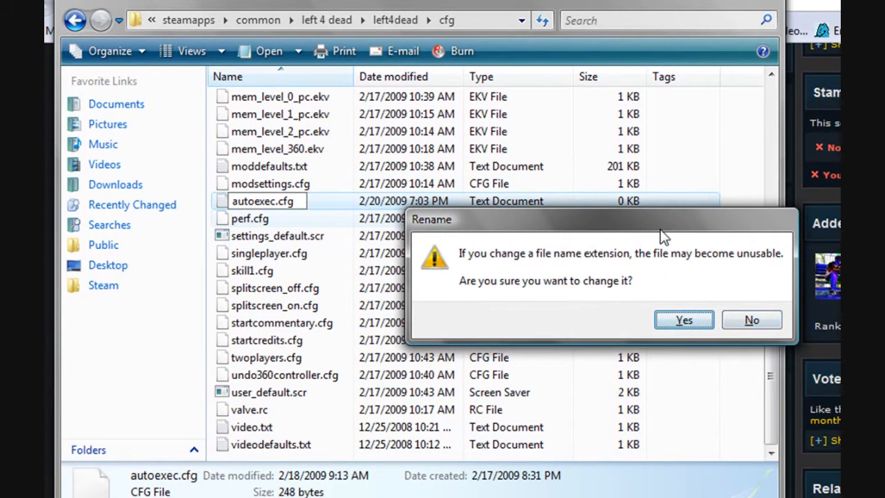
{"action": "left_click", "coordinate": [685, 320]}
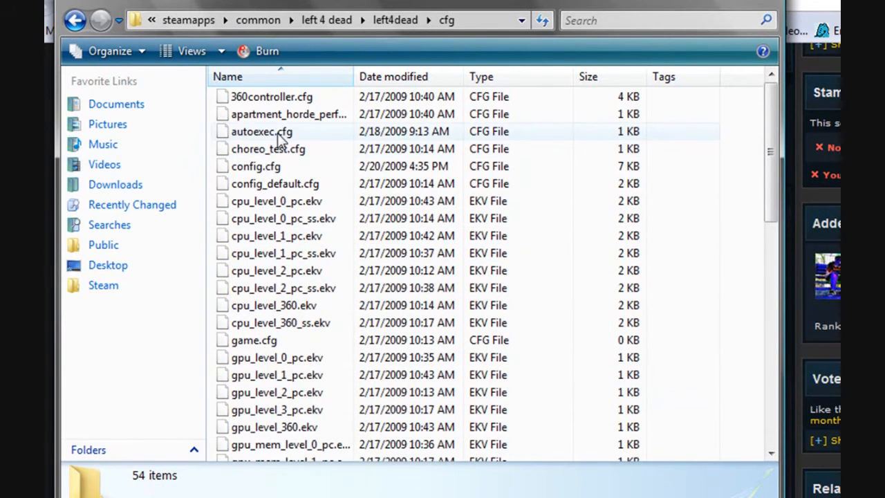
Step: Open autoexec.cfg with Notepad chosen from the installed programs list
{"action": "double_click", "coordinate": [261, 132]}
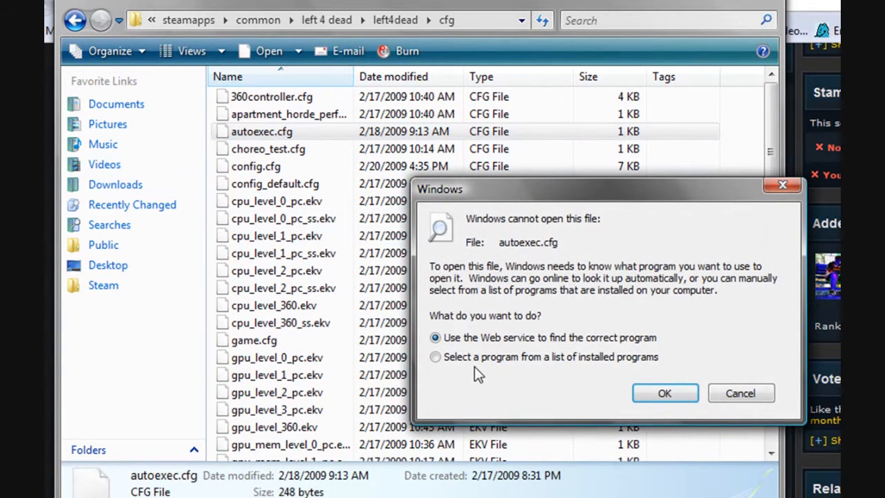
{"action": "left_click", "coordinate": [741, 393]}
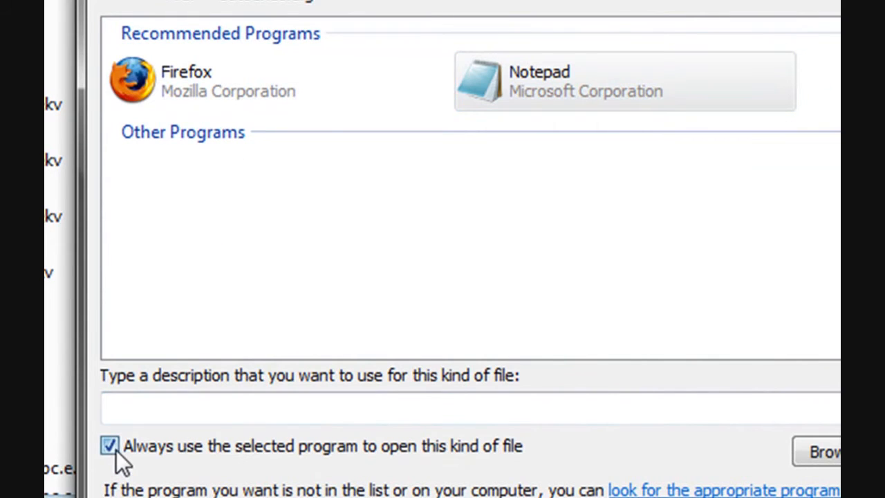
{"action": "left_click", "coordinate": [111, 445]}
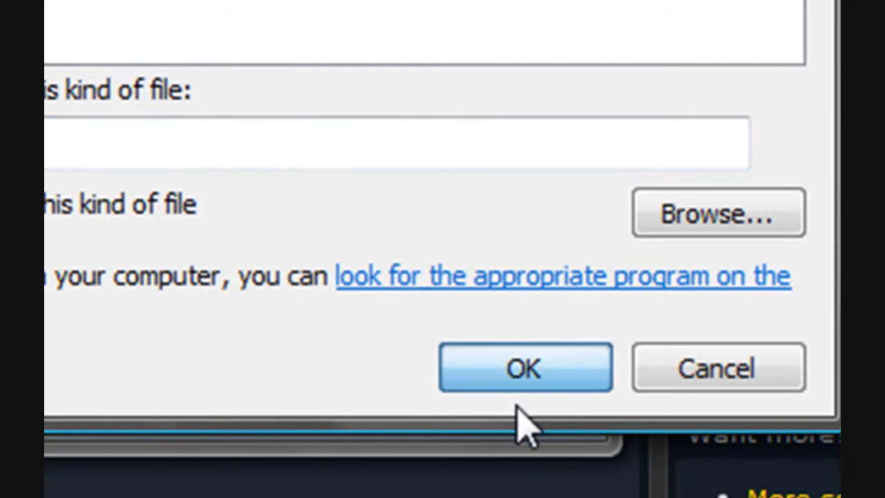
{"action": "left_click", "coordinate": [526, 368]}
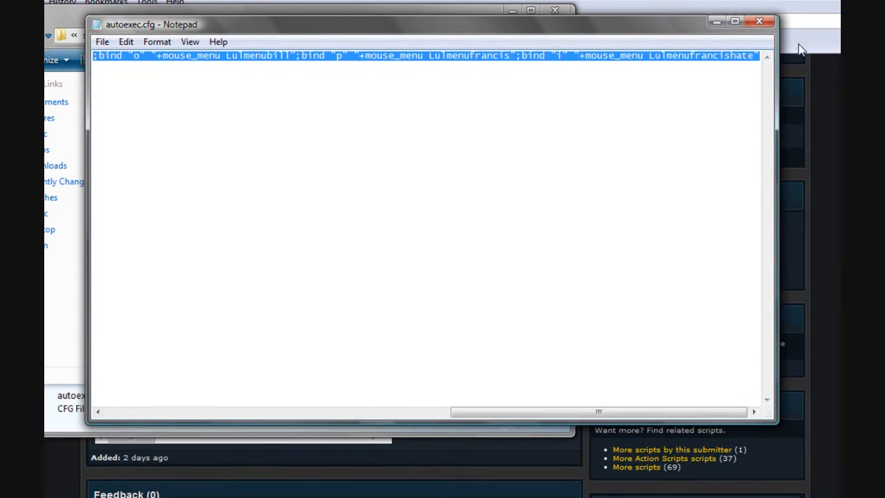
Step: Copy the bind script from FPSBanana into autoexec.cfg and insert ';' after the LulMenu bind
{"action": "left_click", "coordinate": [758, 21]}
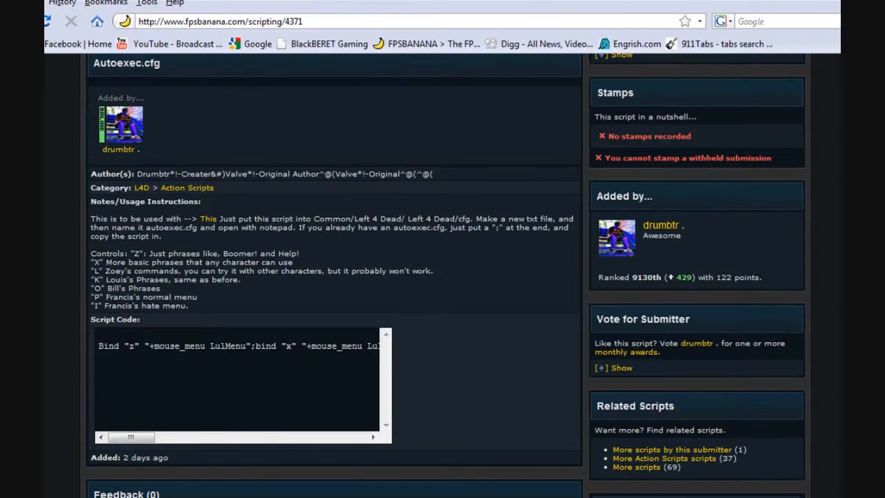
{"action": "double_click", "coordinate": [108, 346]}
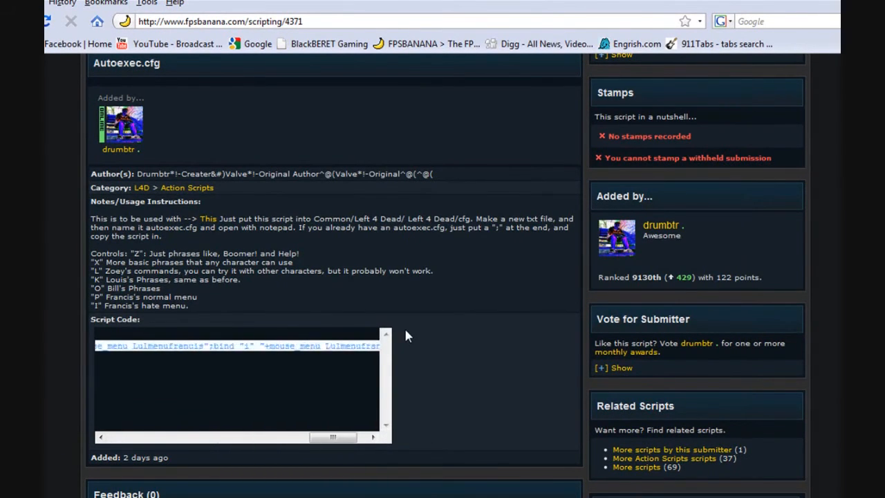
{"action": "scroll", "scroll_direction": "right", "scroll_amount": 3}
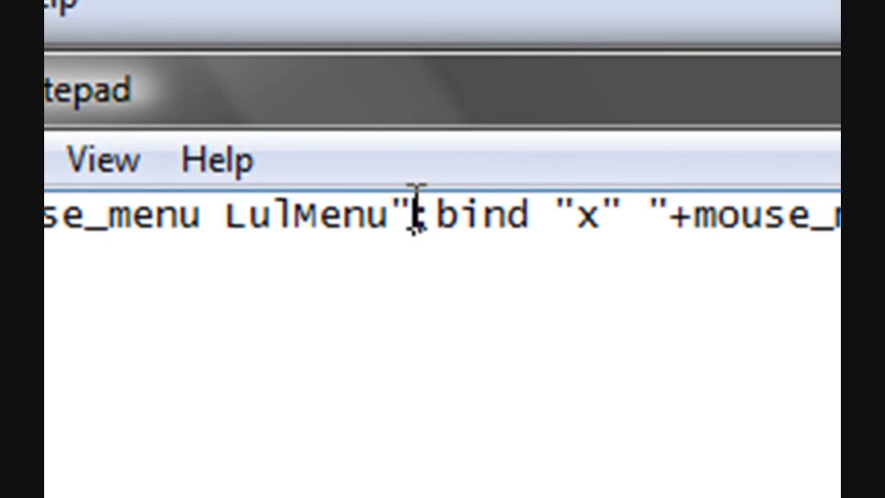
{"action": "type", "text": ";"}
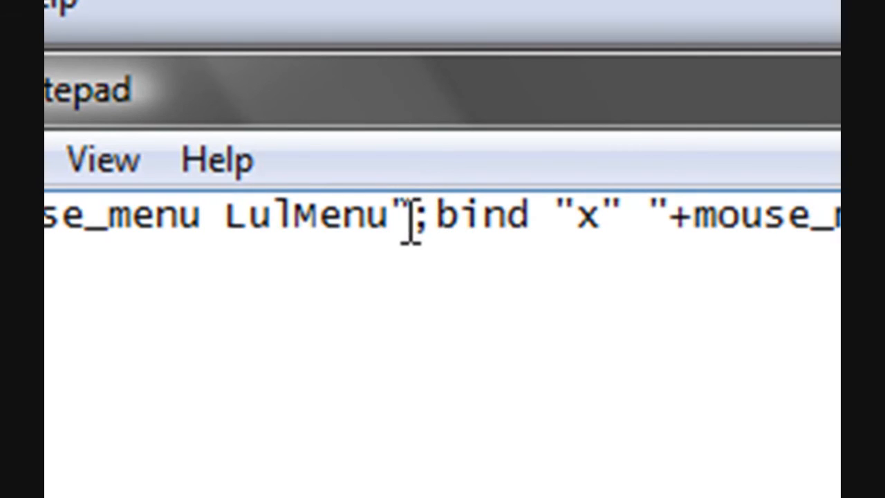